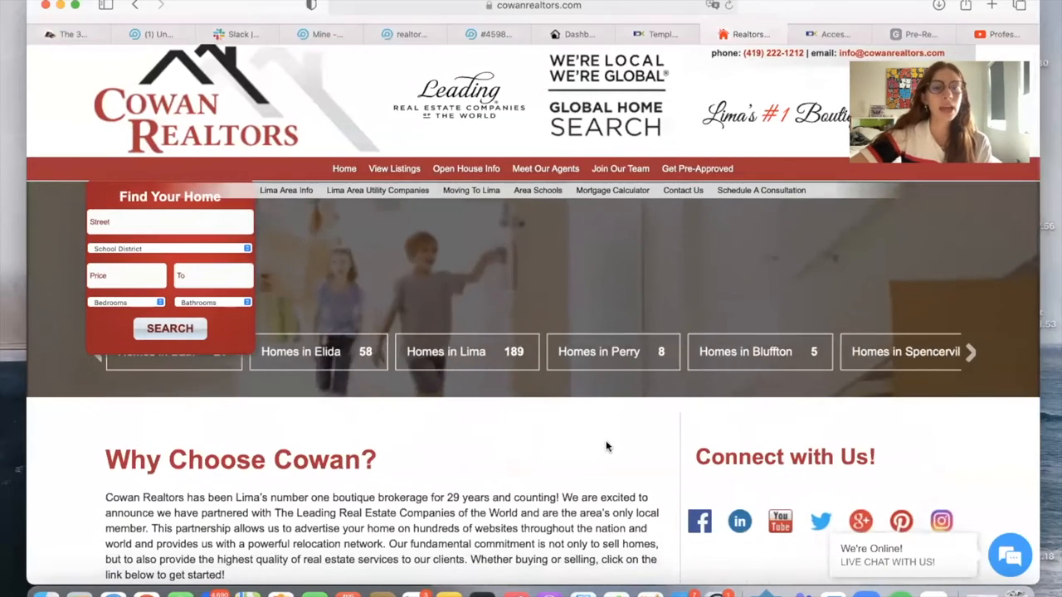
# Open the Cowan Realtors 'Meet Our Agents' roster, browse it, then show IDX Broker's roster templates.
pyautogui.scroll(-3)
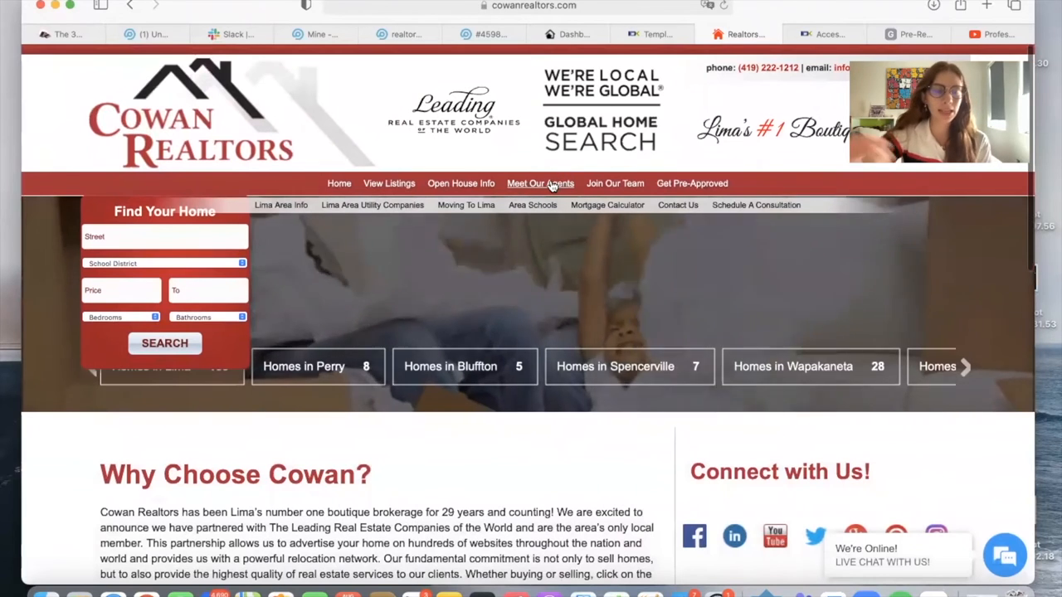
pyautogui.click(540, 184)
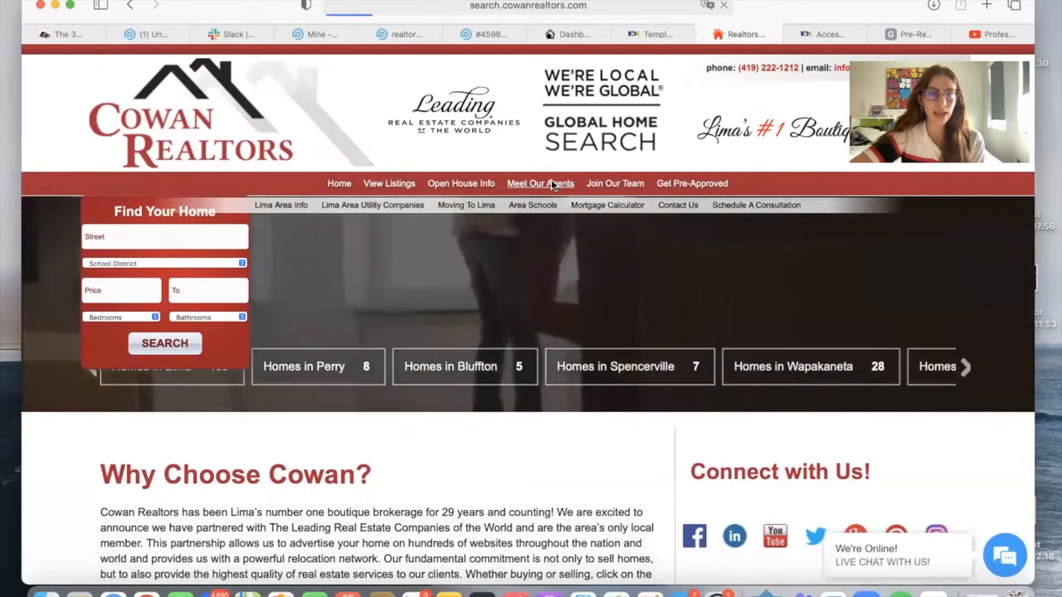
pyautogui.click(539, 183)
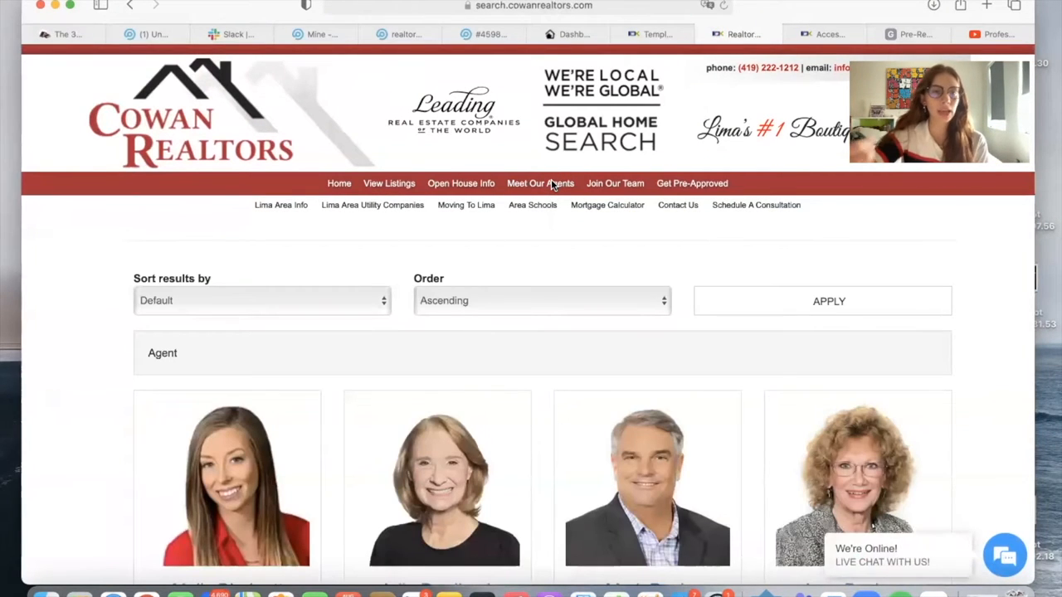
pyautogui.scroll(-3)
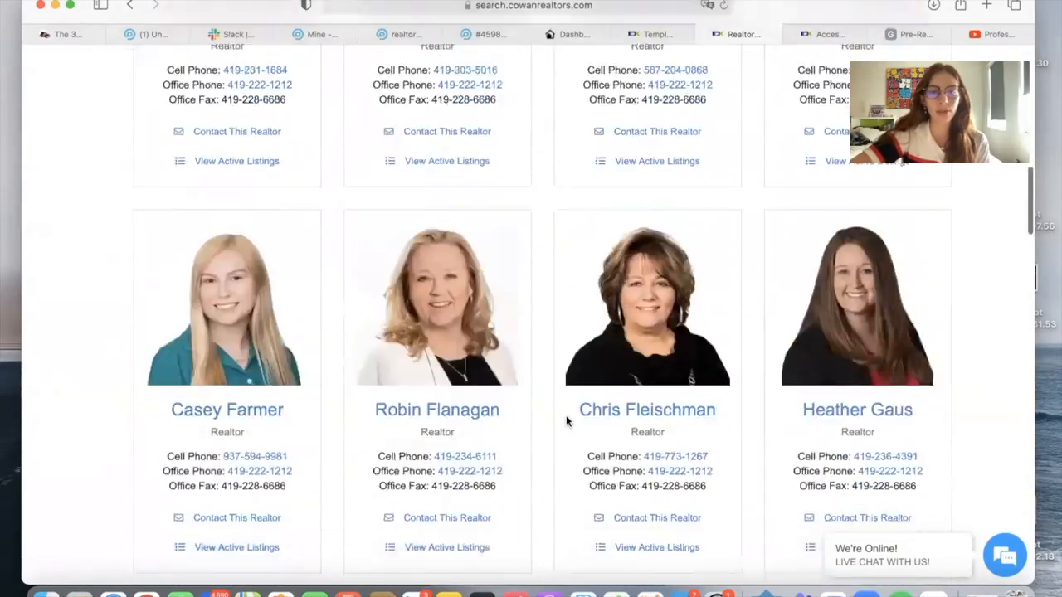
pyautogui.scroll(3)
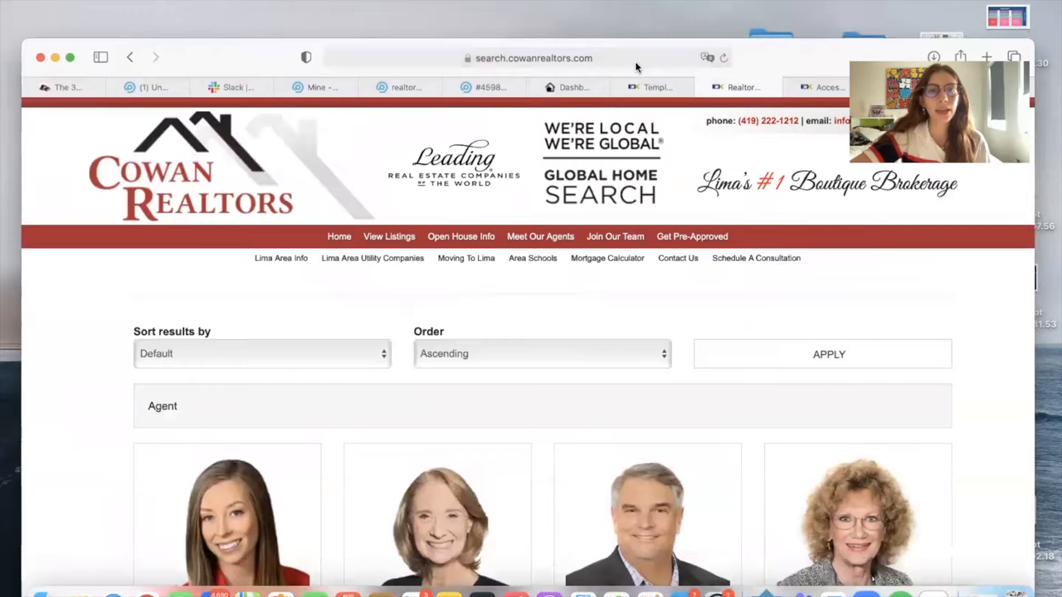
pyautogui.click(531, 57)
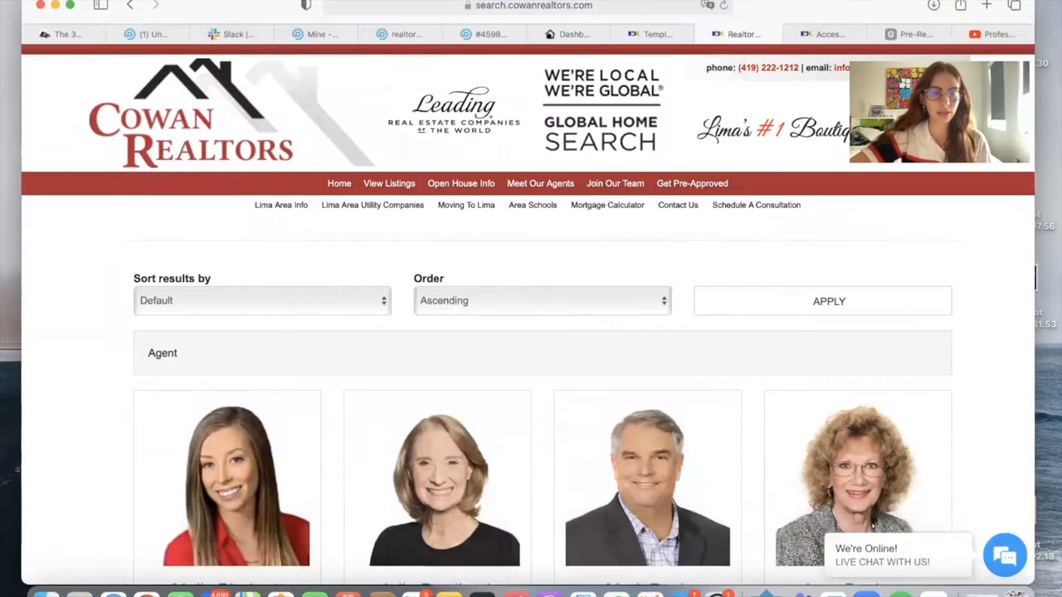
pyautogui.click(660, 34)
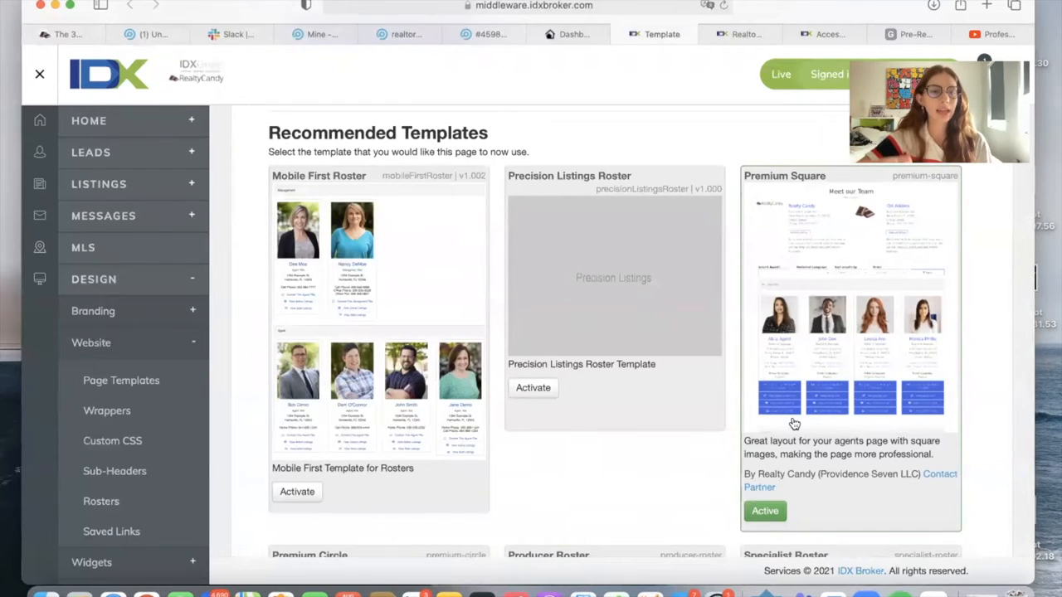
pyautogui.moveTo(358, 253)
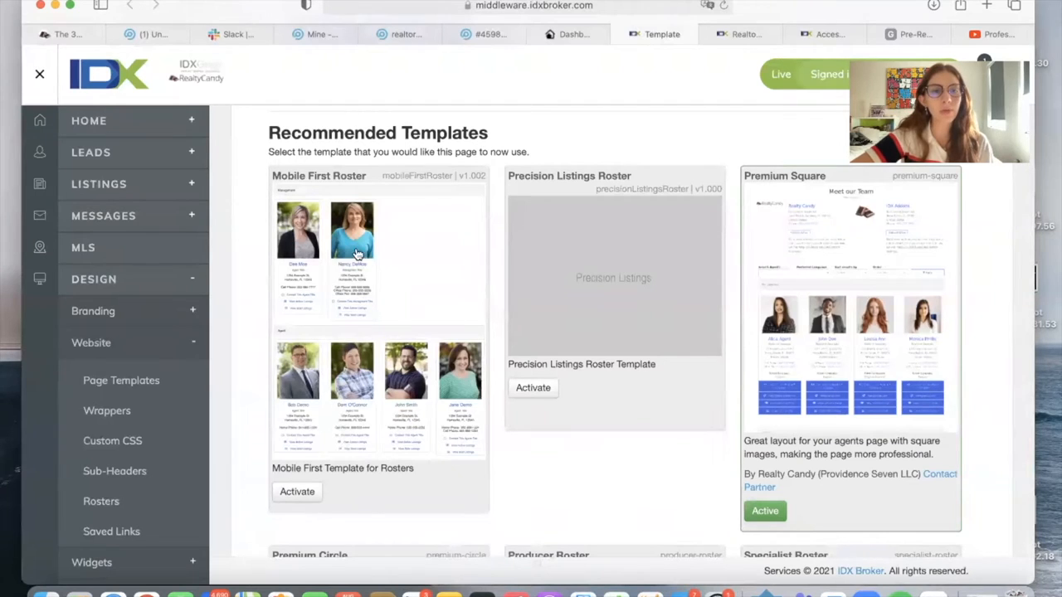
pyautogui.moveTo(407, 290)
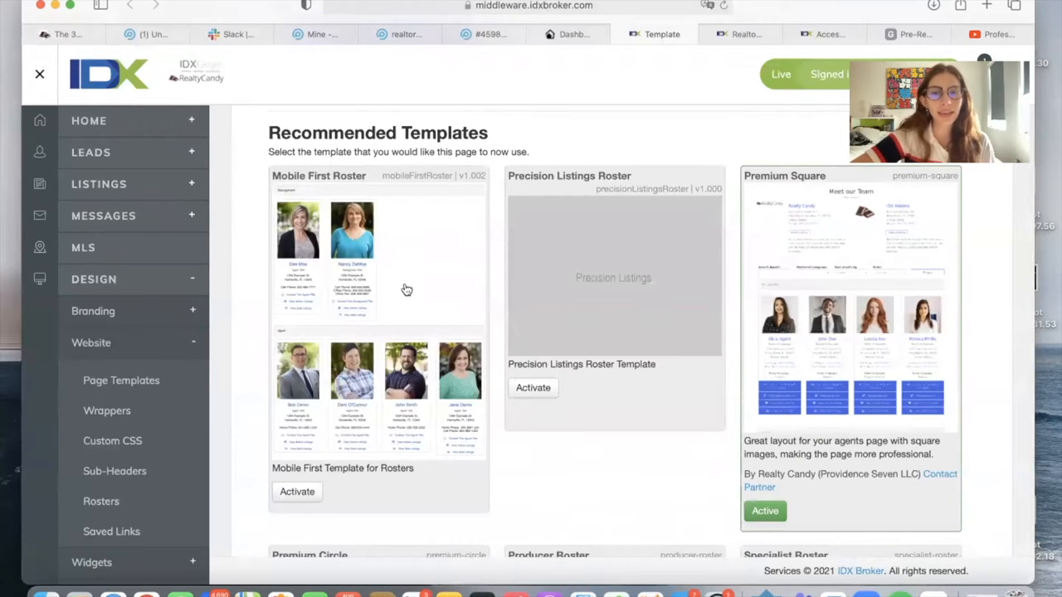
pyautogui.moveTo(871, 301)
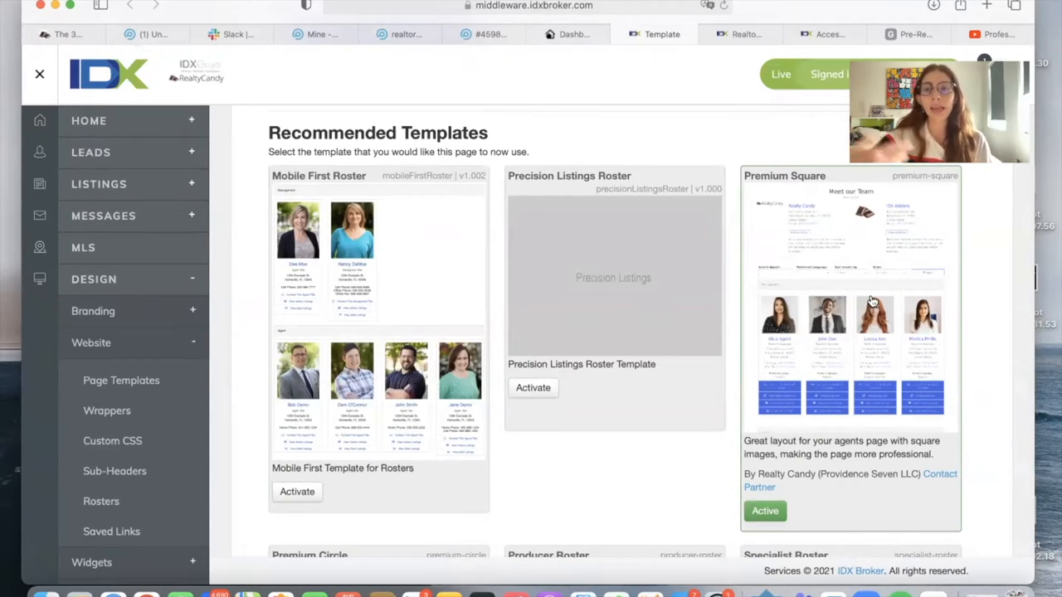
# Review the Premium Circle, Producer Roster and Specialist Roster templates, then return to the live roster.
pyautogui.scroll(-3)
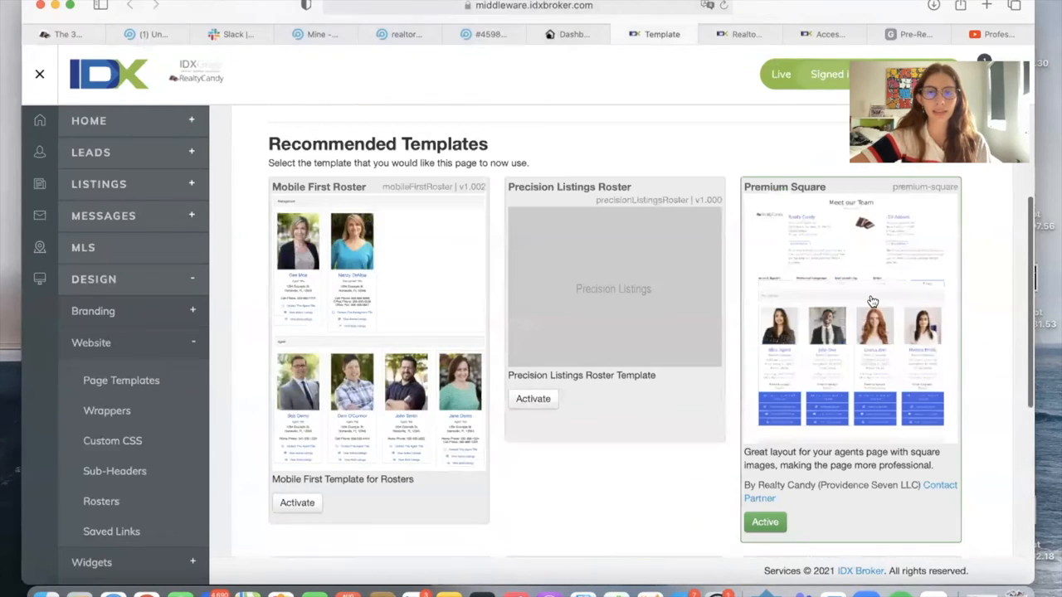
pyautogui.scroll(-3)
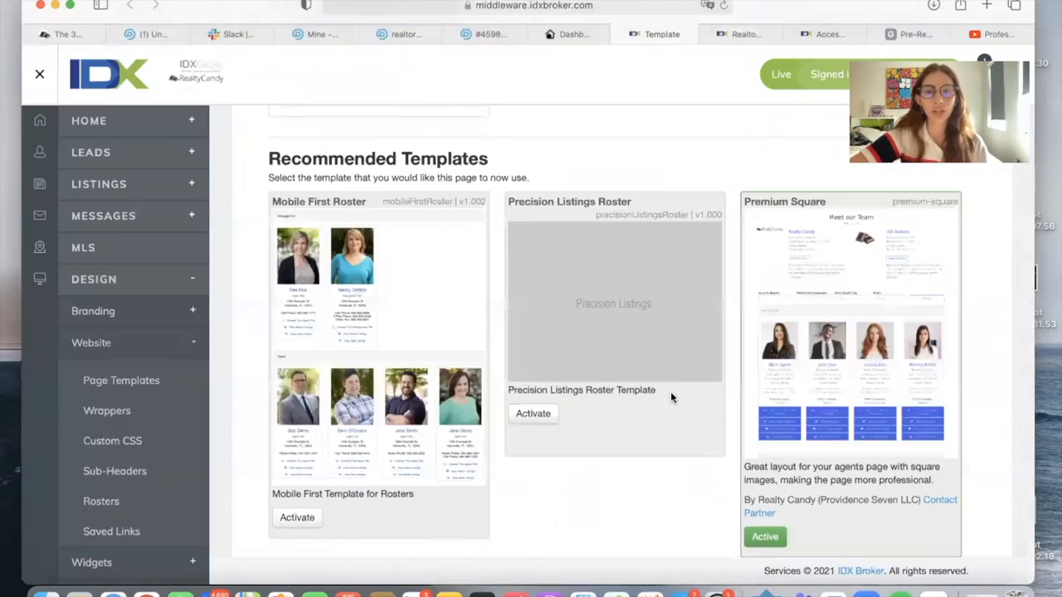
pyautogui.scroll(-3)
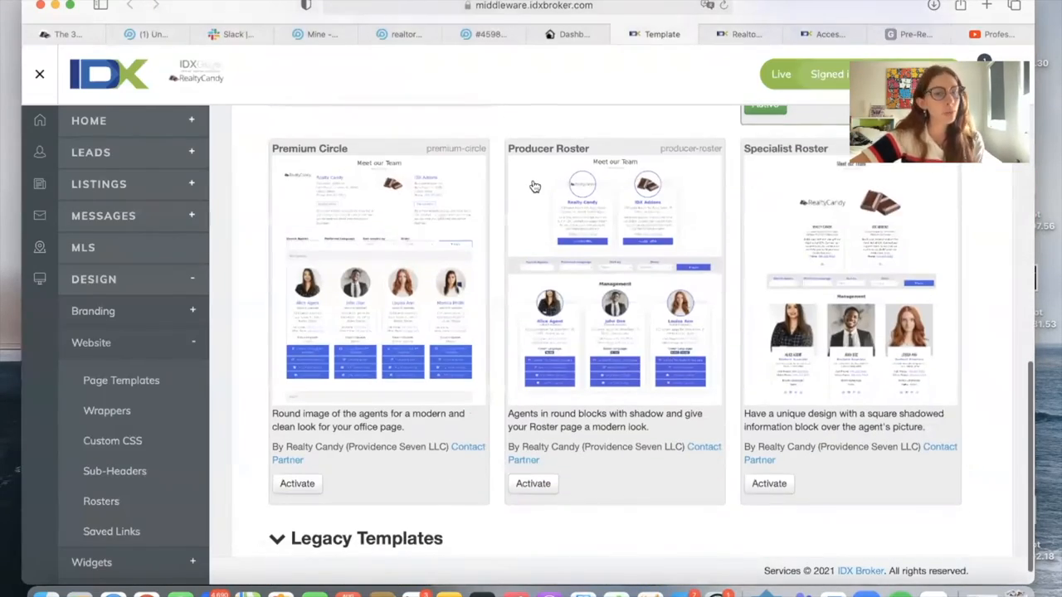
pyautogui.moveTo(604, 335)
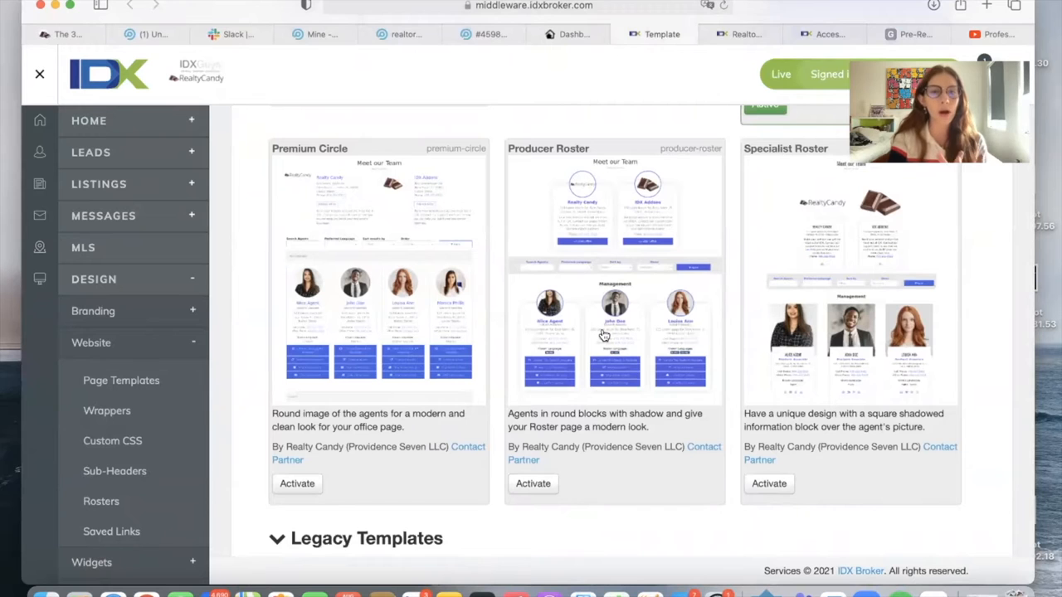
pyautogui.moveTo(608, 300)
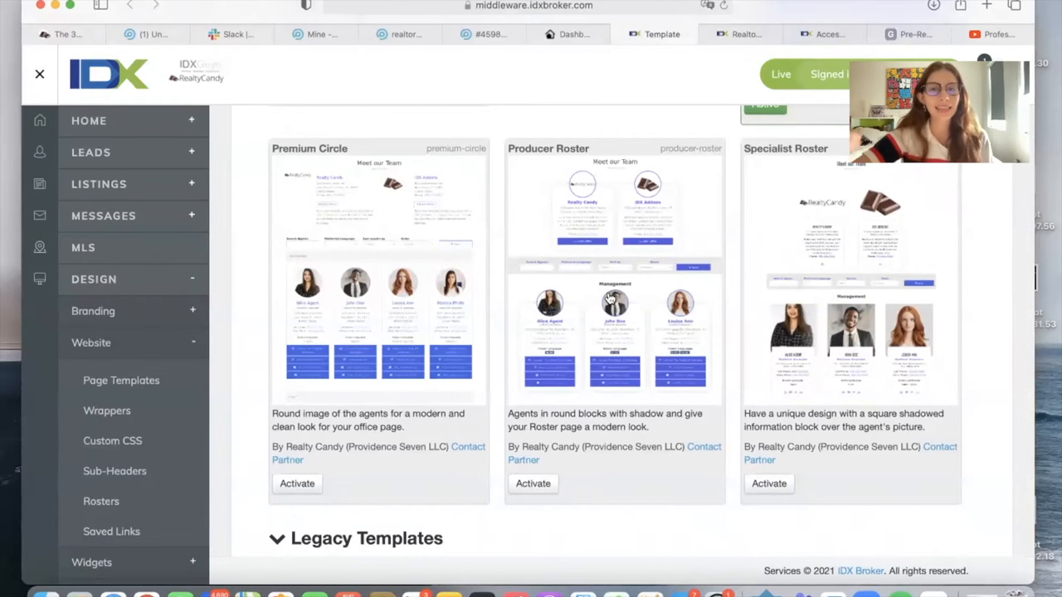
pyautogui.scroll(3)
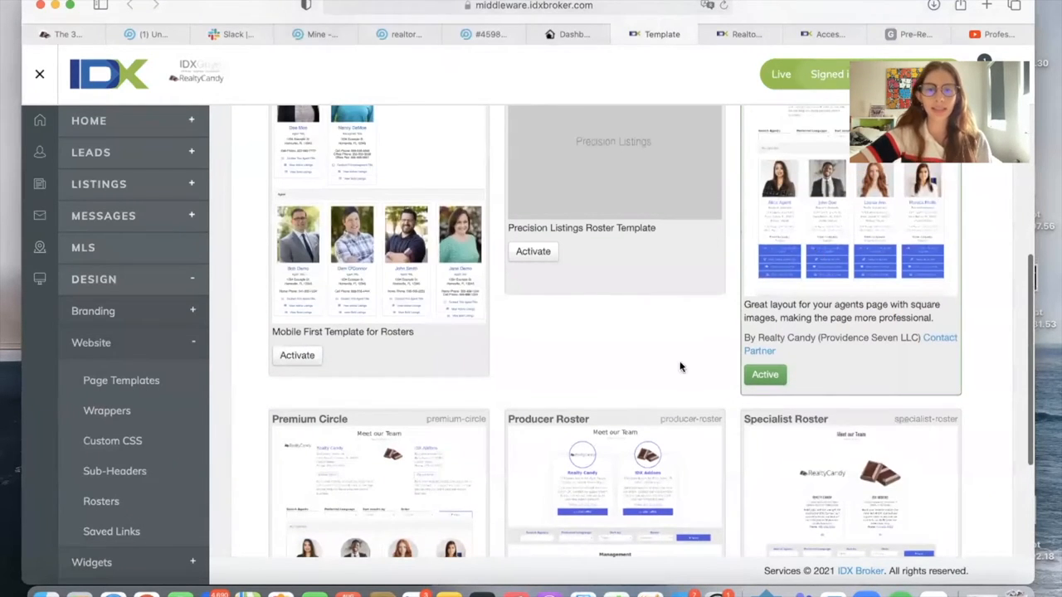
pyautogui.scroll(-3)
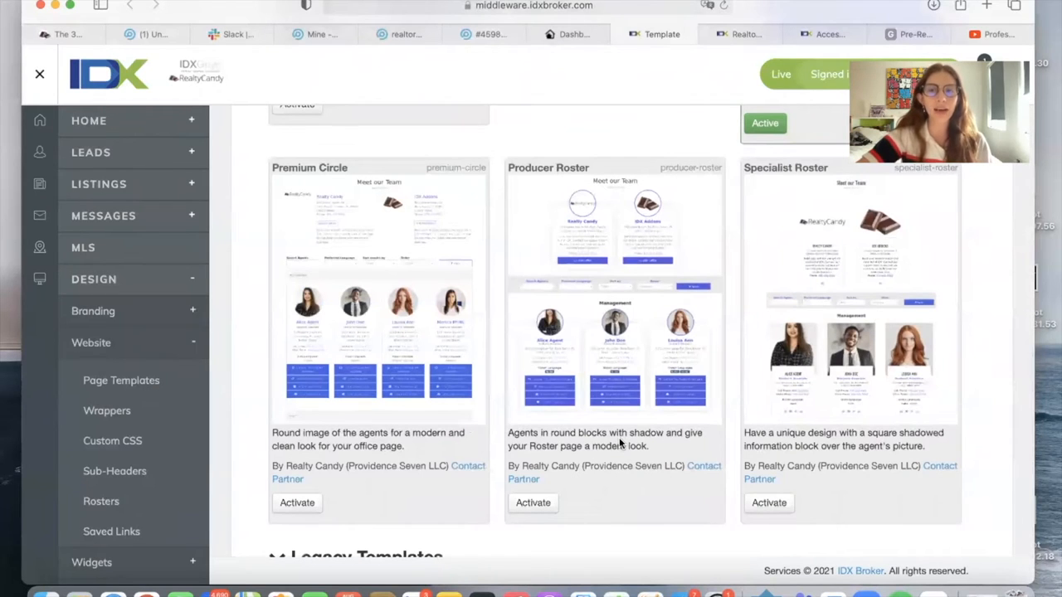
pyautogui.scroll(-3)
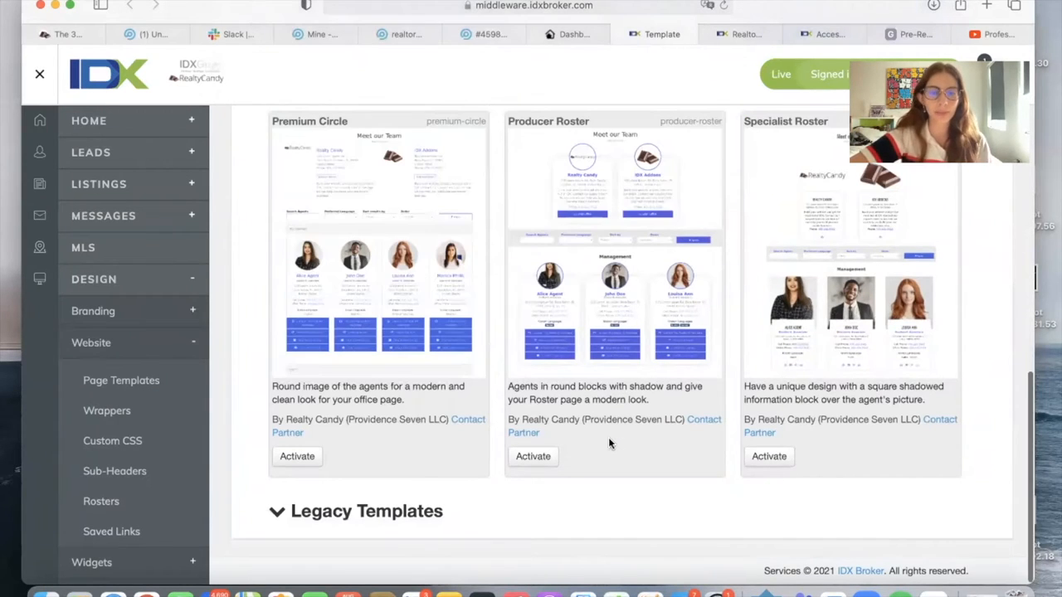
pyautogui.click(532, 456)
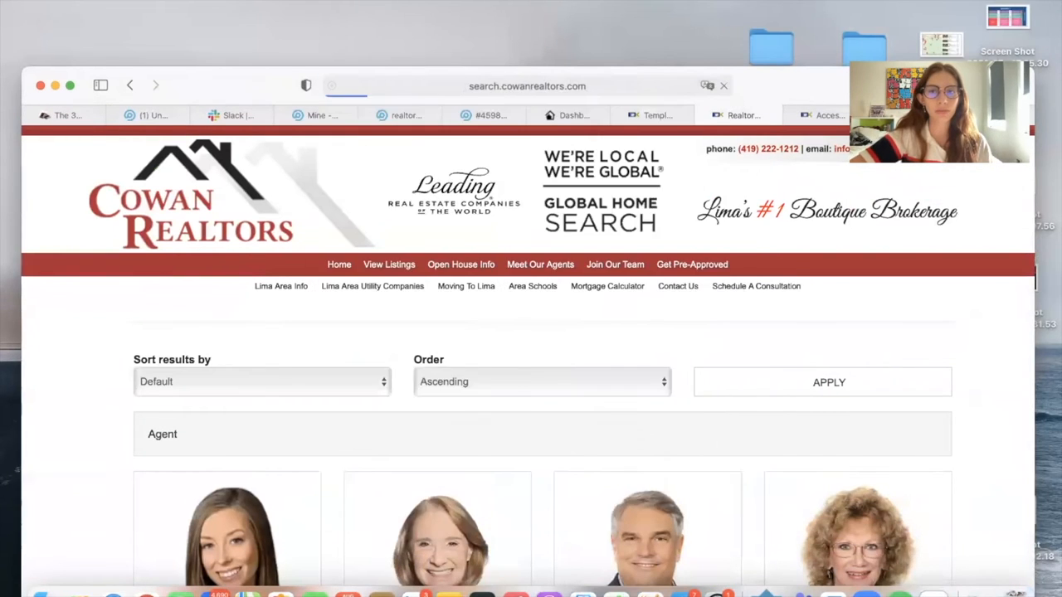
pyautogui.scroll(-3)
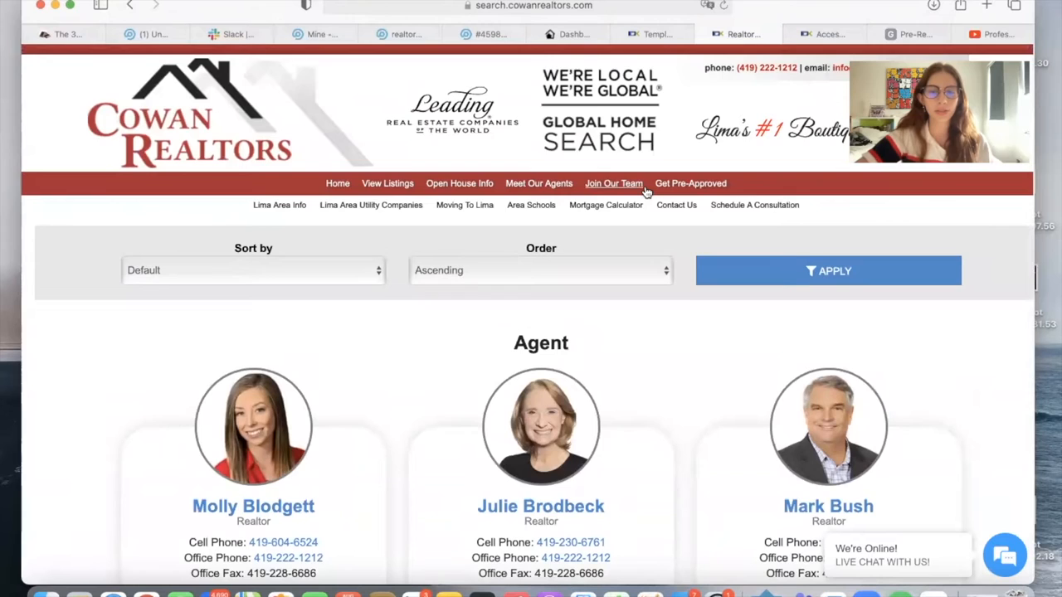
pyautogui.scroll(-3)
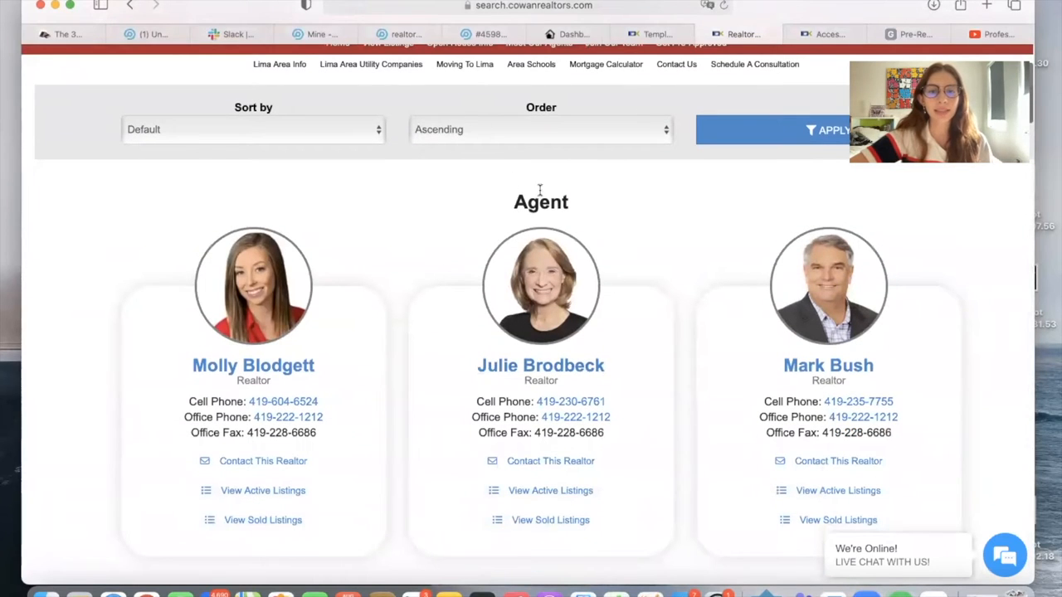
pyautogui.moveTo(670, 205)
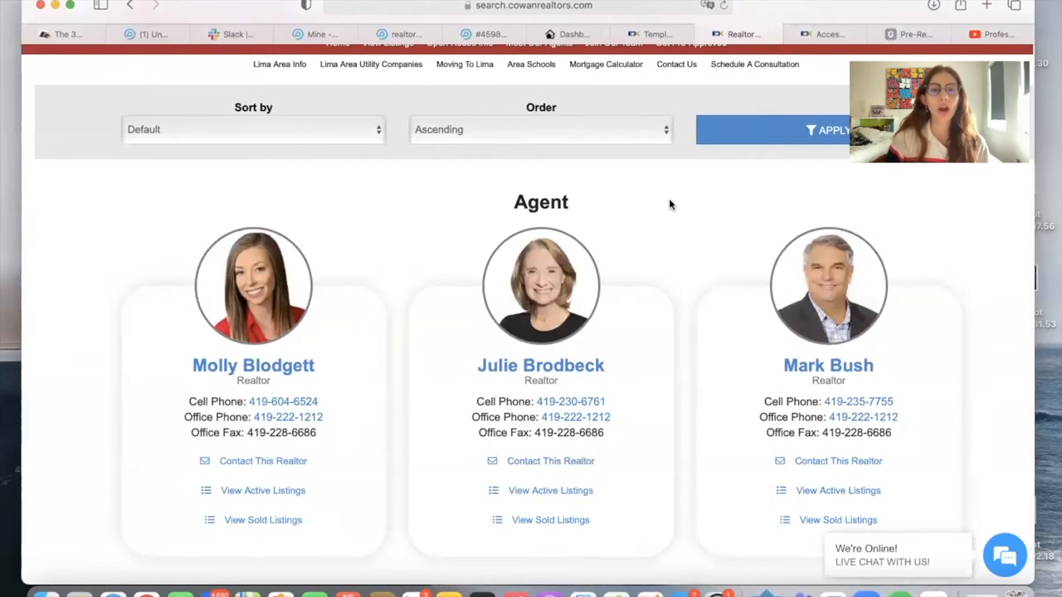
pyautogui.scroll(-3)
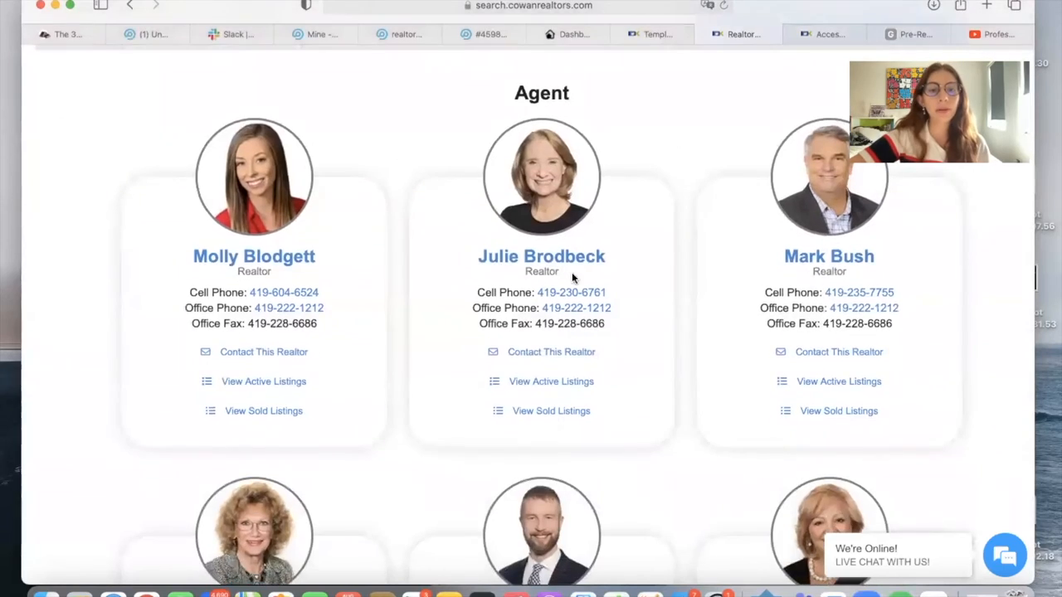
pyautogui.scroll(-3)
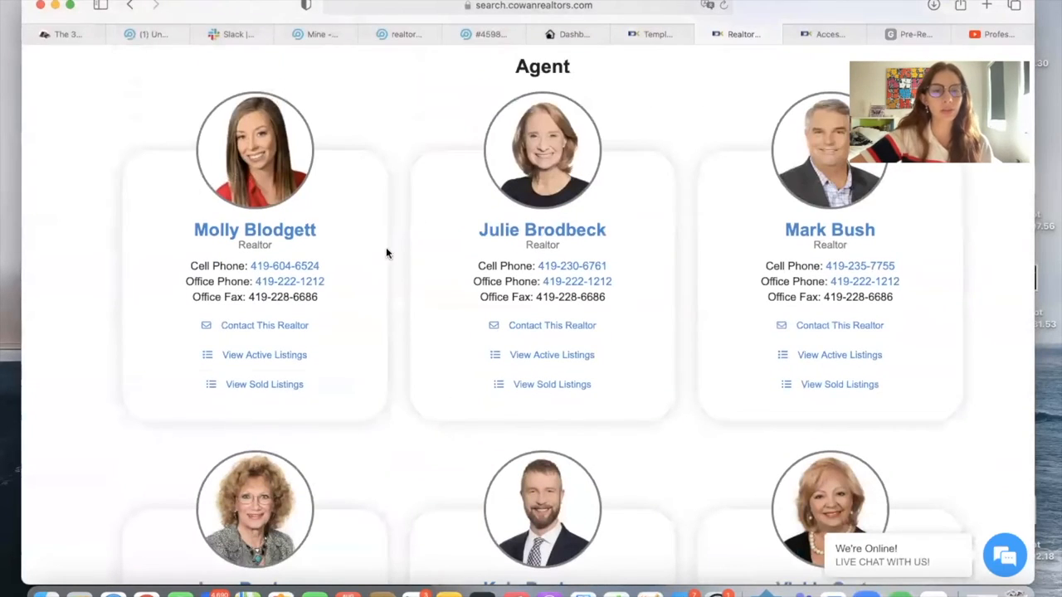
pyautogui.scroll(-3)
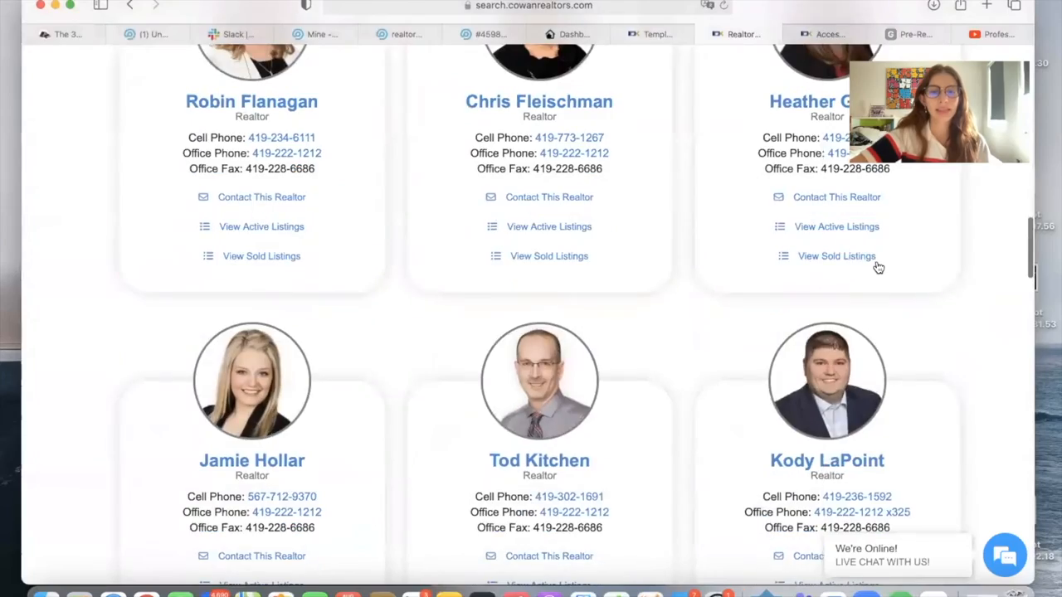
pyautogui.scroll(-3)
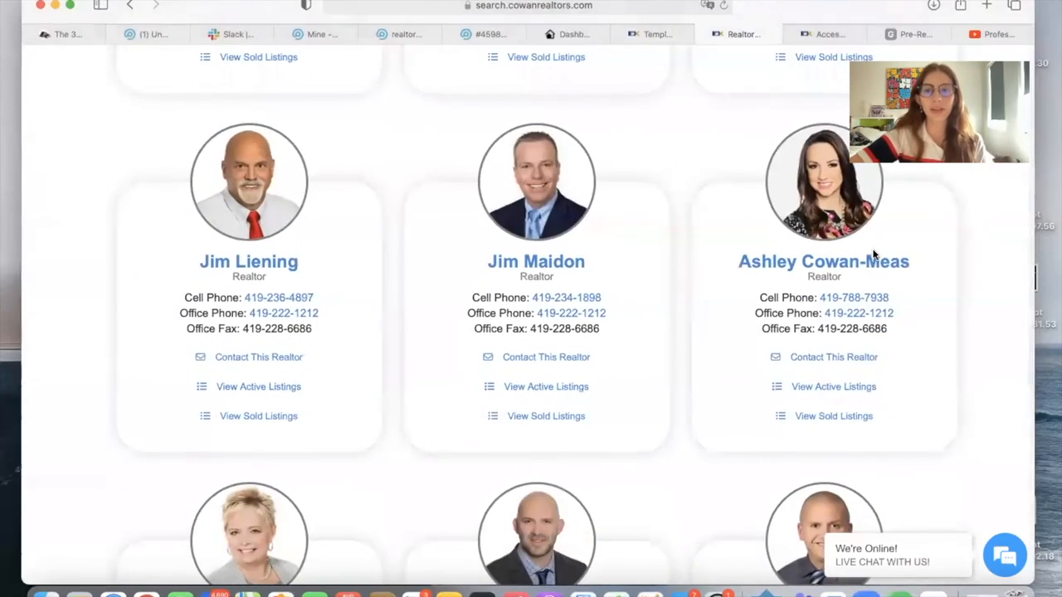
pyautogui.scroll(-3)
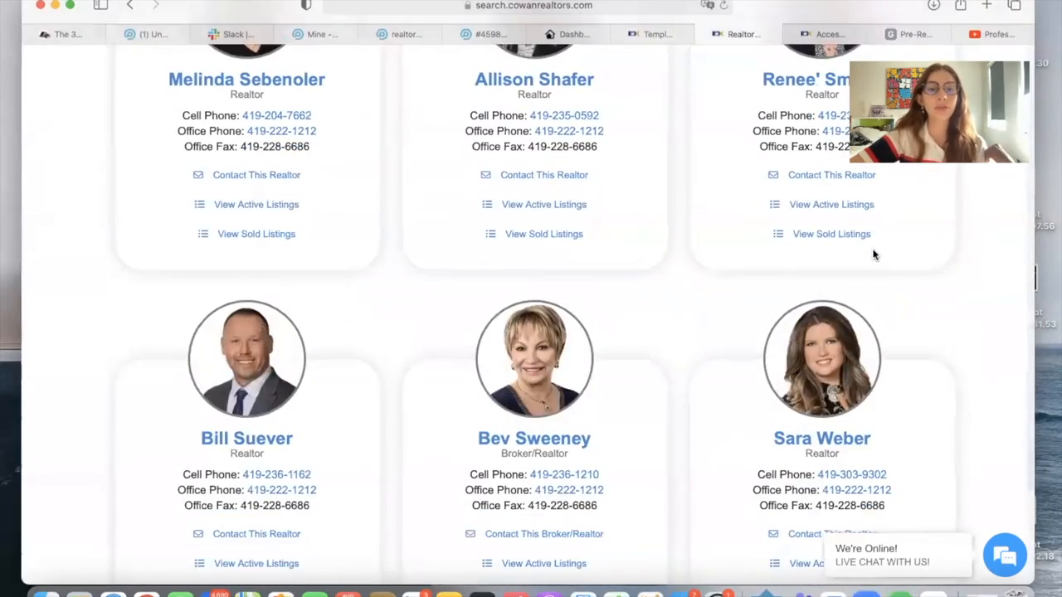
pyautogui.scroll(-3)
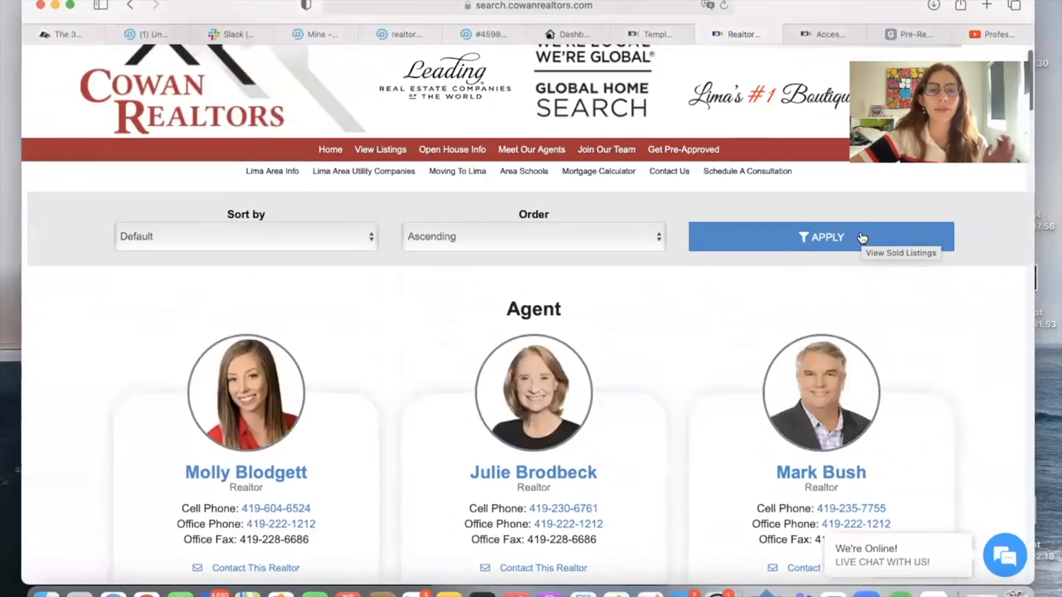
pyautogui.scroll(-3)
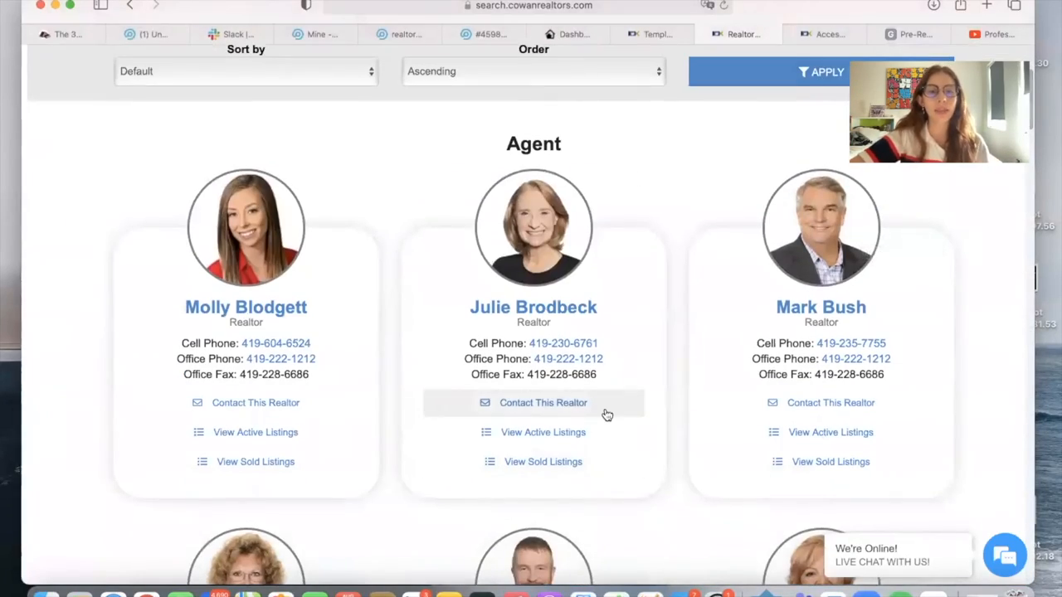
pyautogui.click(542, 402)
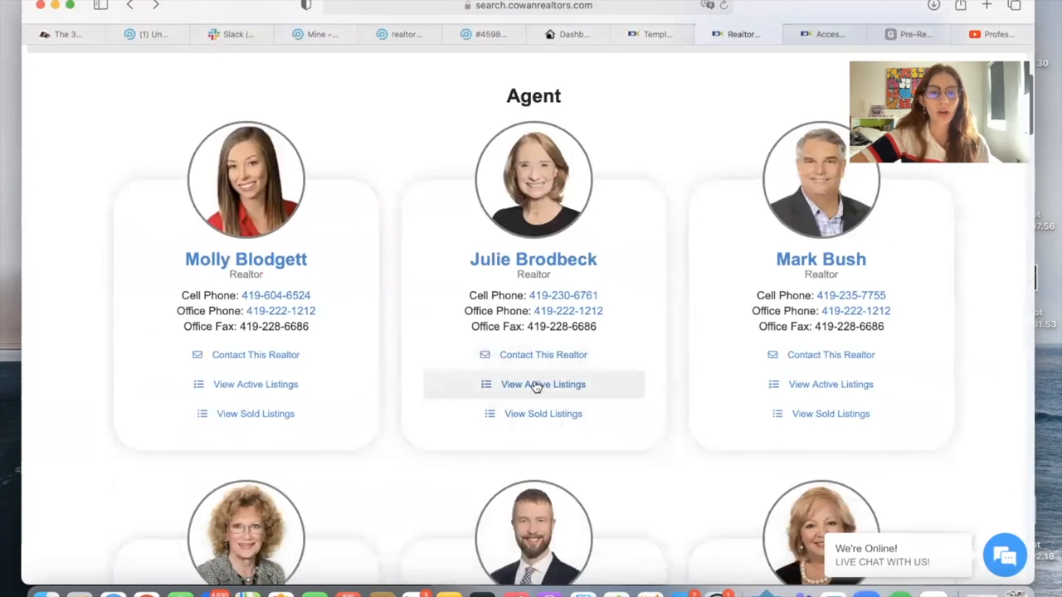
pyautogui.click(543, 384)
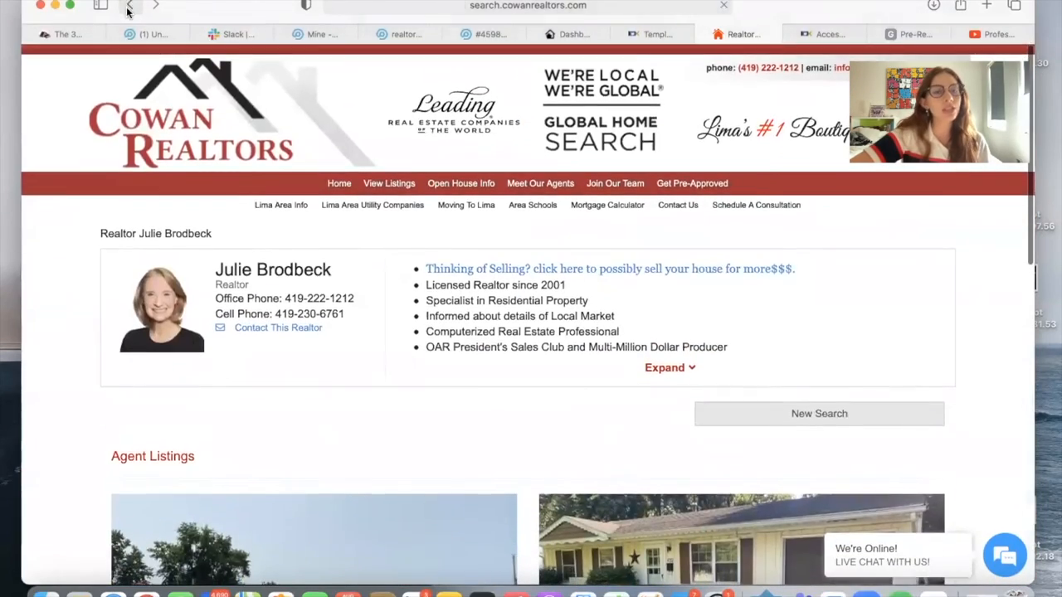
pyautogui.click(129, 6)
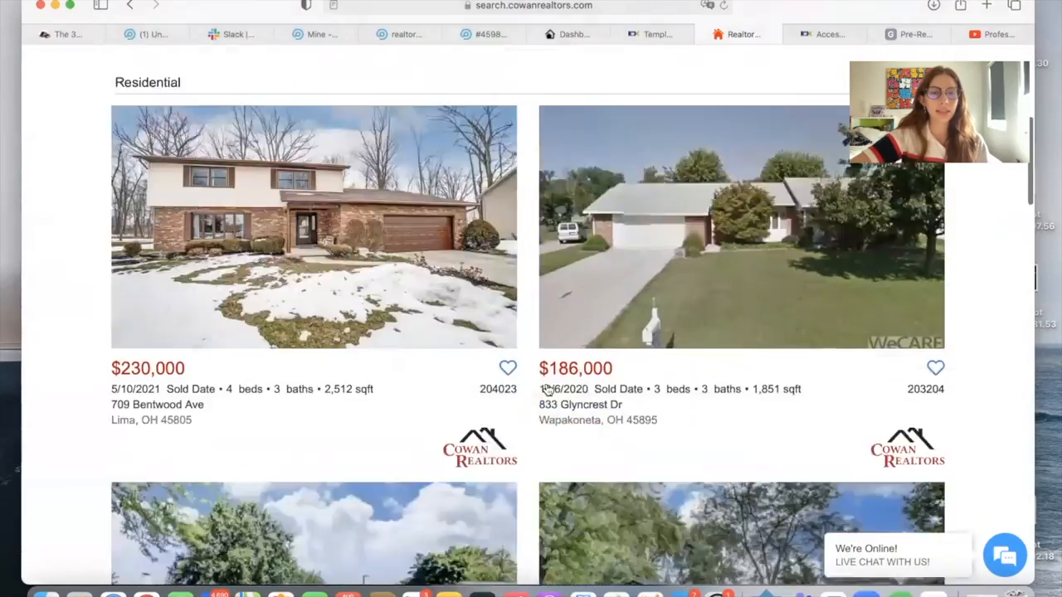
pyautogui.click(131, 7)
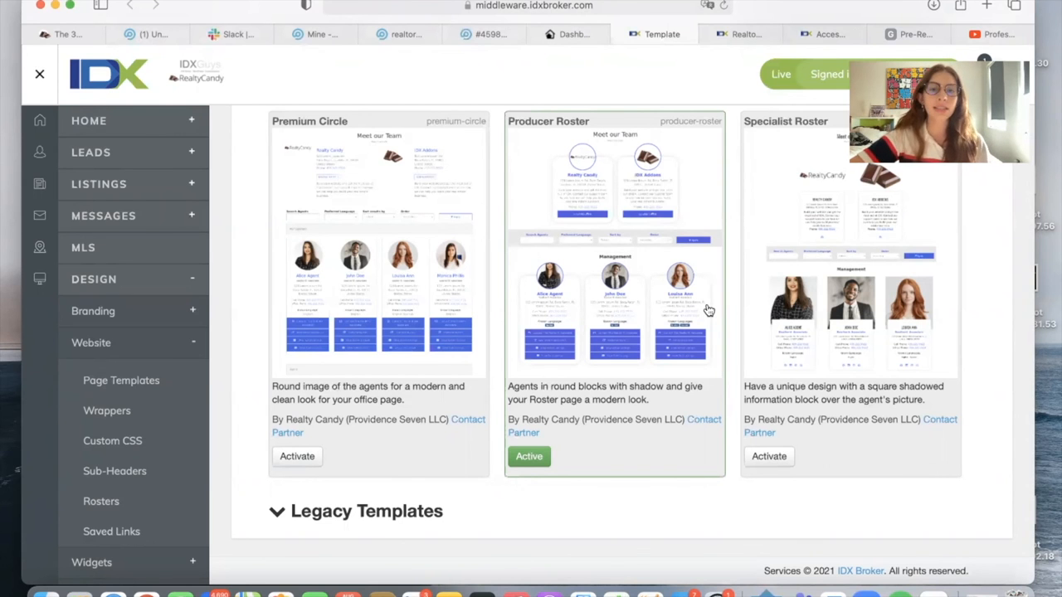
# Scroll the roster templates to confirm Producer Roster is still marked Active.
pyautogui.scroll(3)
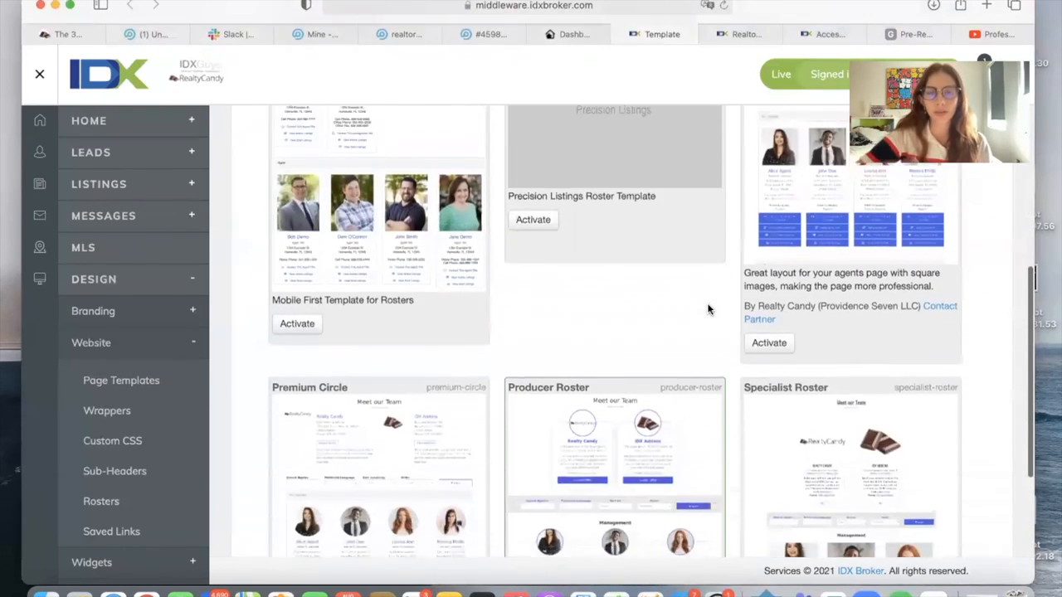
pyautogui.scroll(-3)
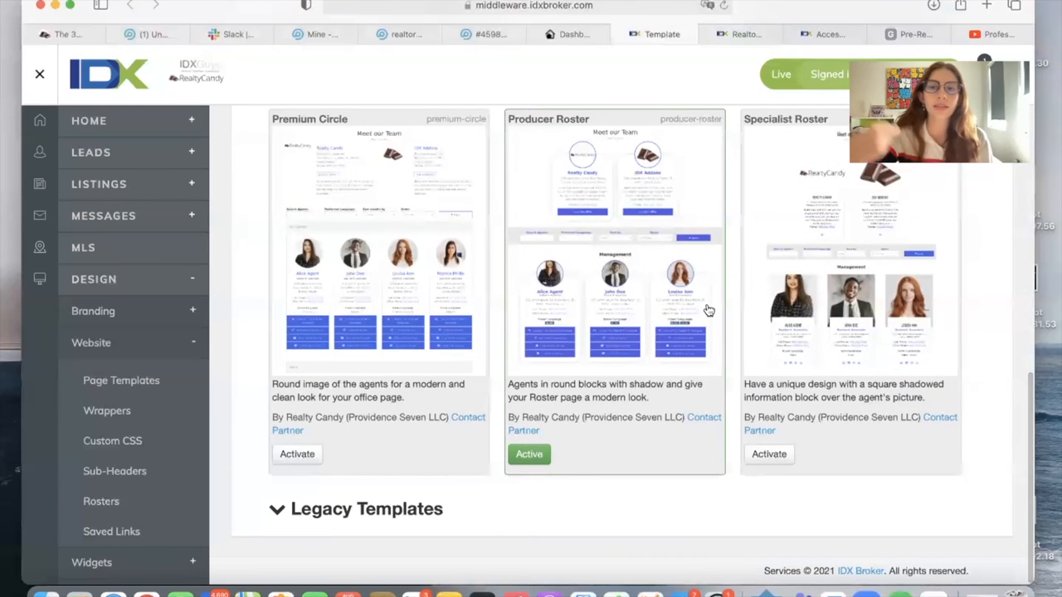
pyautogui.moveTo(767, 176)
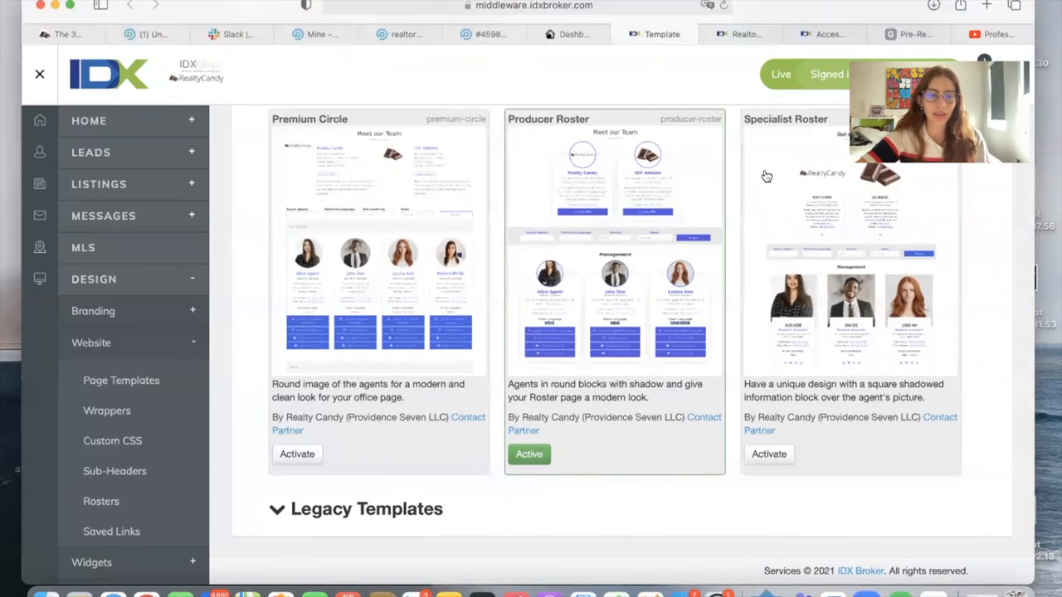